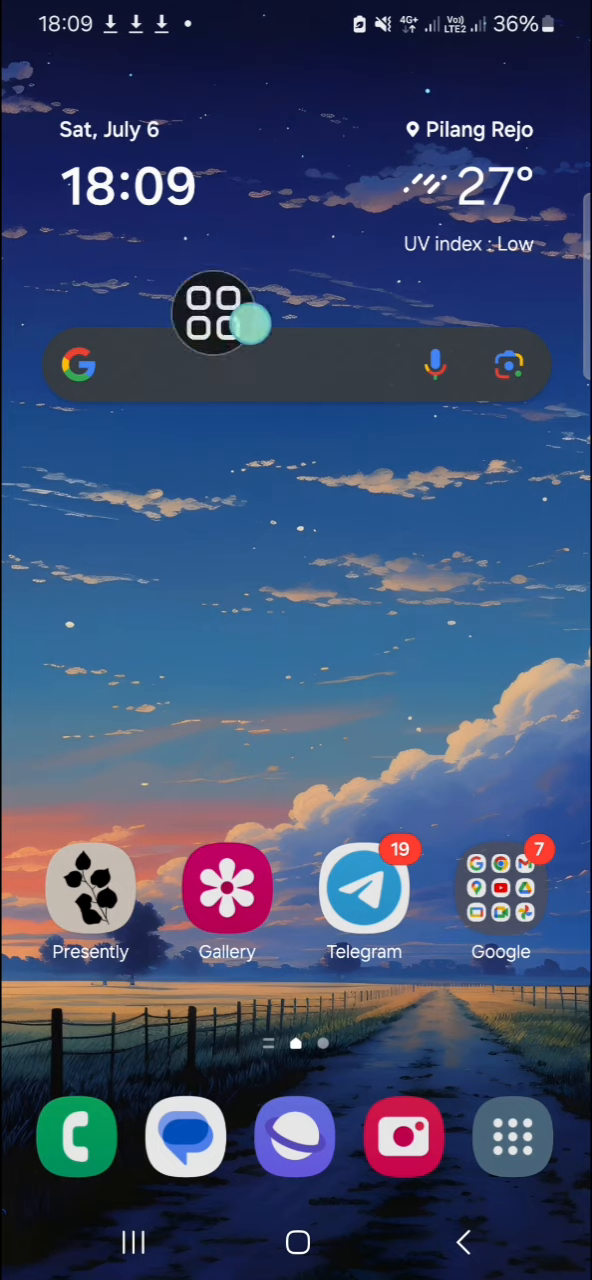
# Launch Gmail from the Google apps folder and open its account Settings page
pyautogui.click(502, 896)
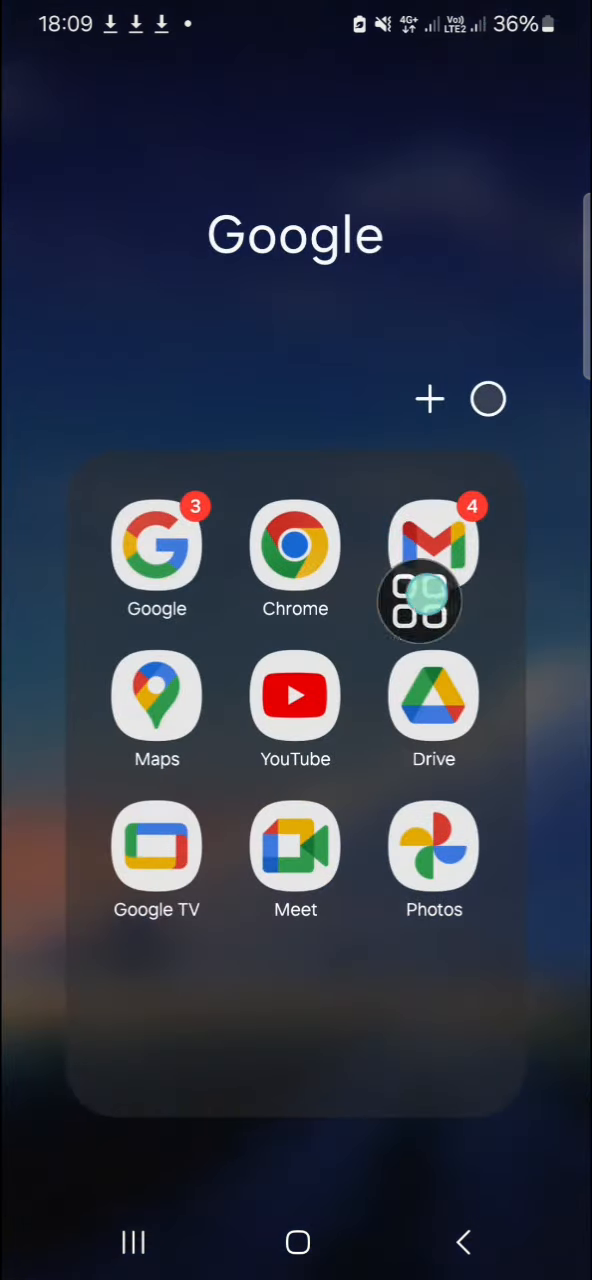
pyautogui.click(434, 547)
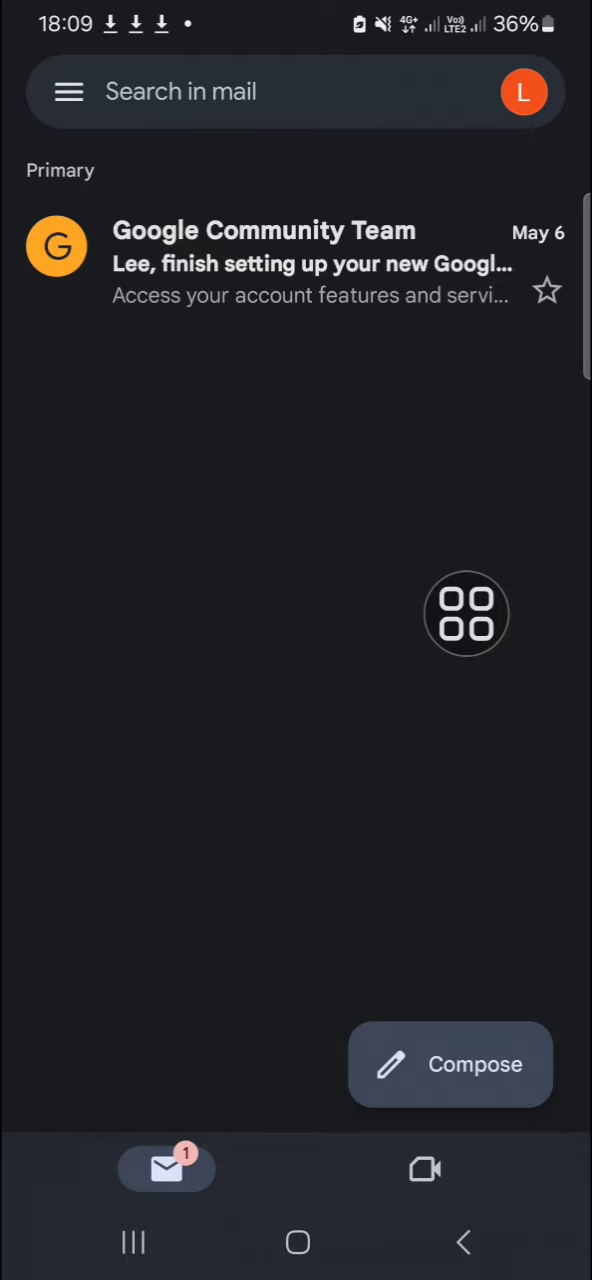
pyautogui.moveTo(467, 613); pyautogui.dragTo(200, 193)
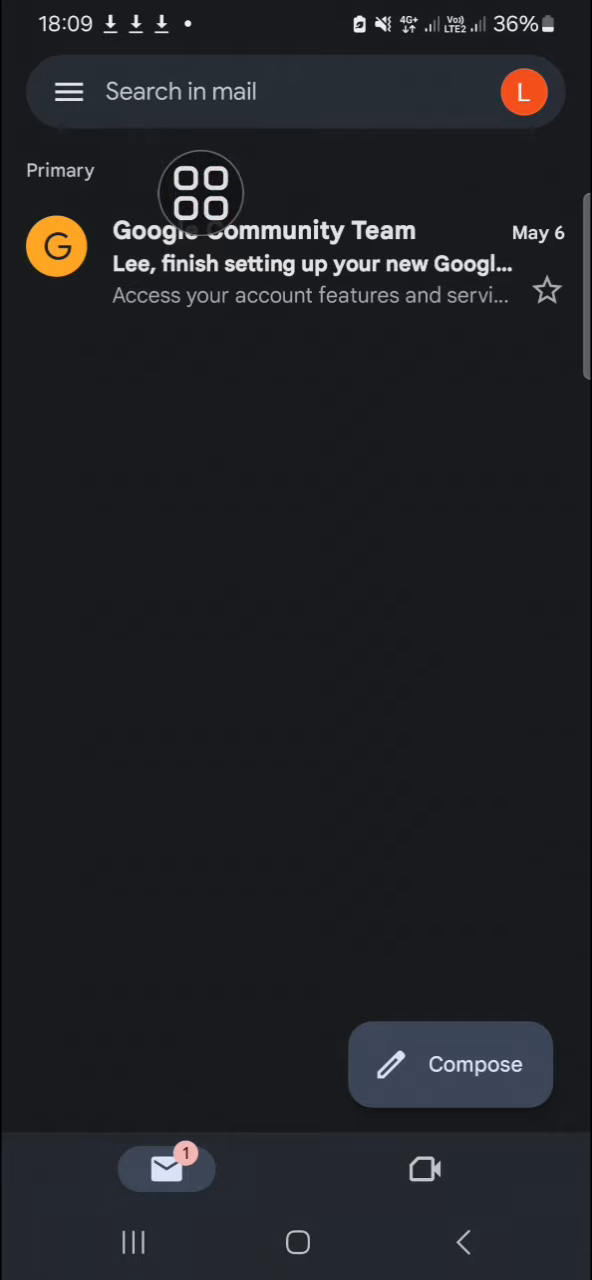
pyautogui.click(66, 92)
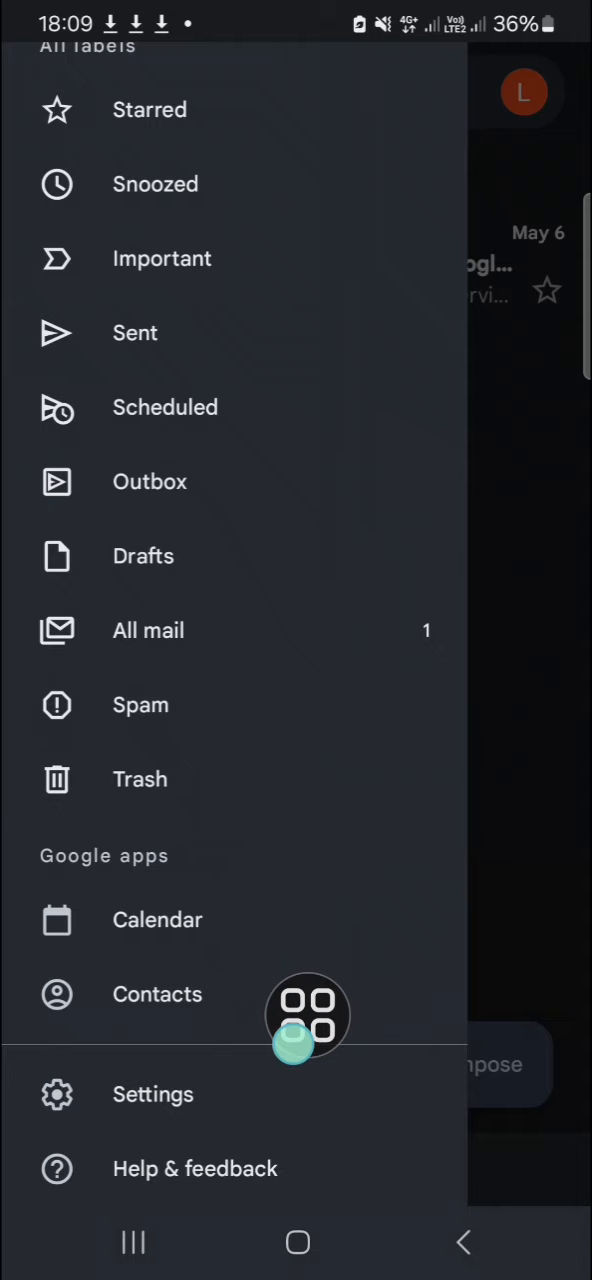
pyautogui.click(152, 1094)
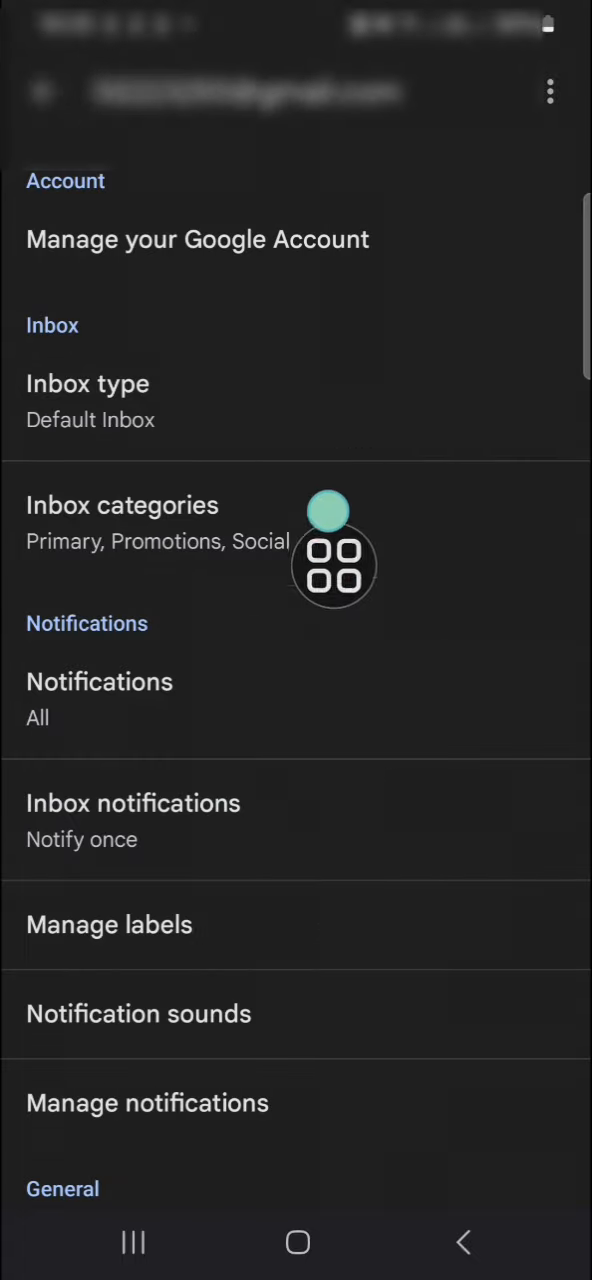
# Scroll down the Gmail settings toward the General section
pyautogui.scroll(-3)
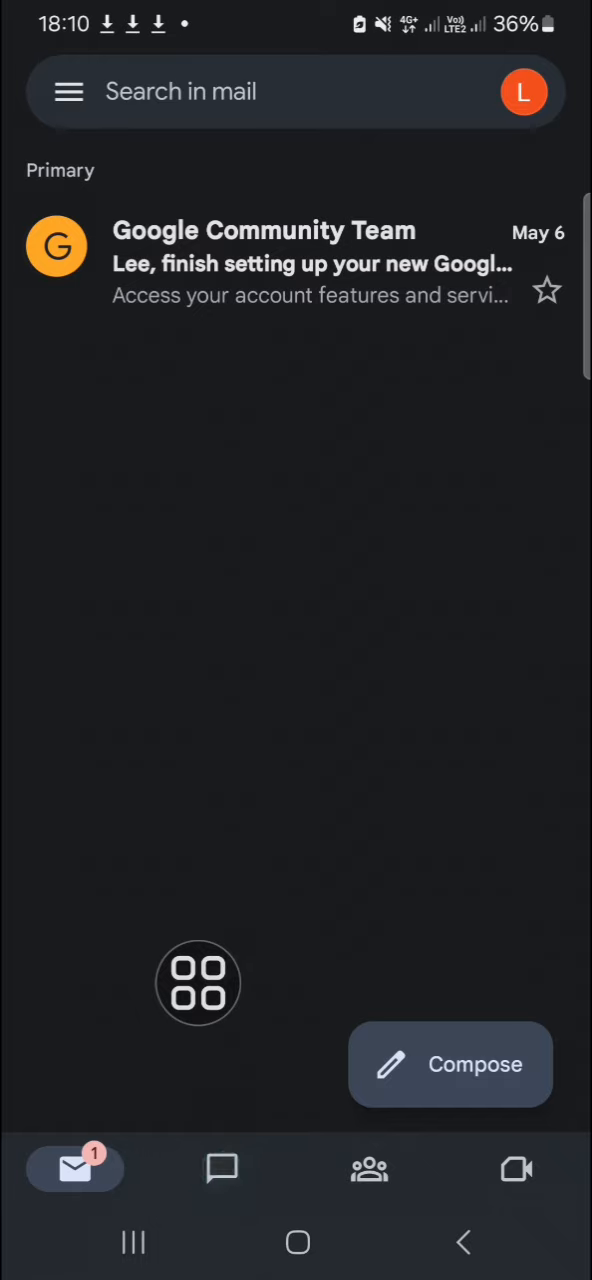
# Start a new private chat with a contact searched by 'm', and begin typing 'He'
pyautogui.click(221, 1170)
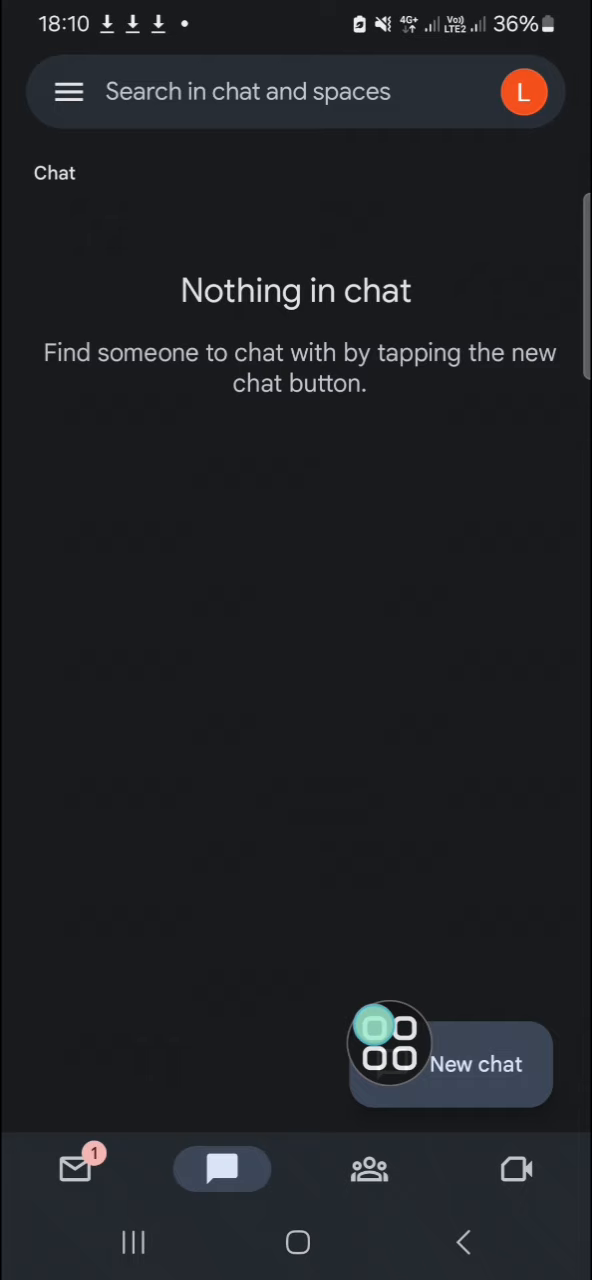
pyautogui.click(387, 1063)
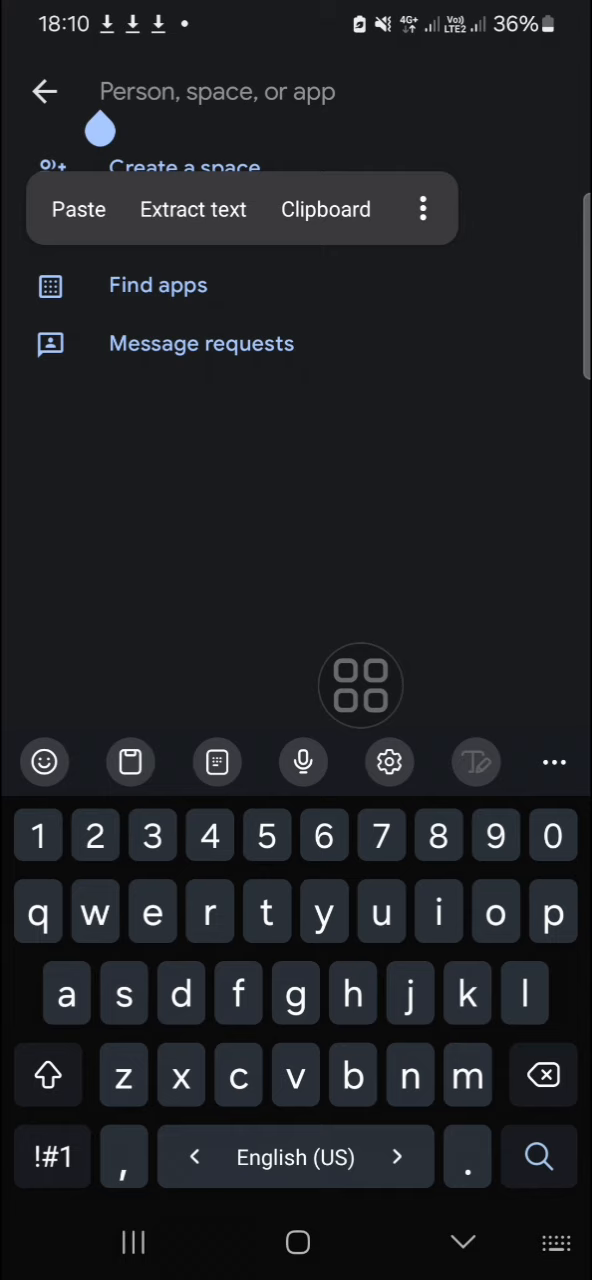
pyautogui.write('m')
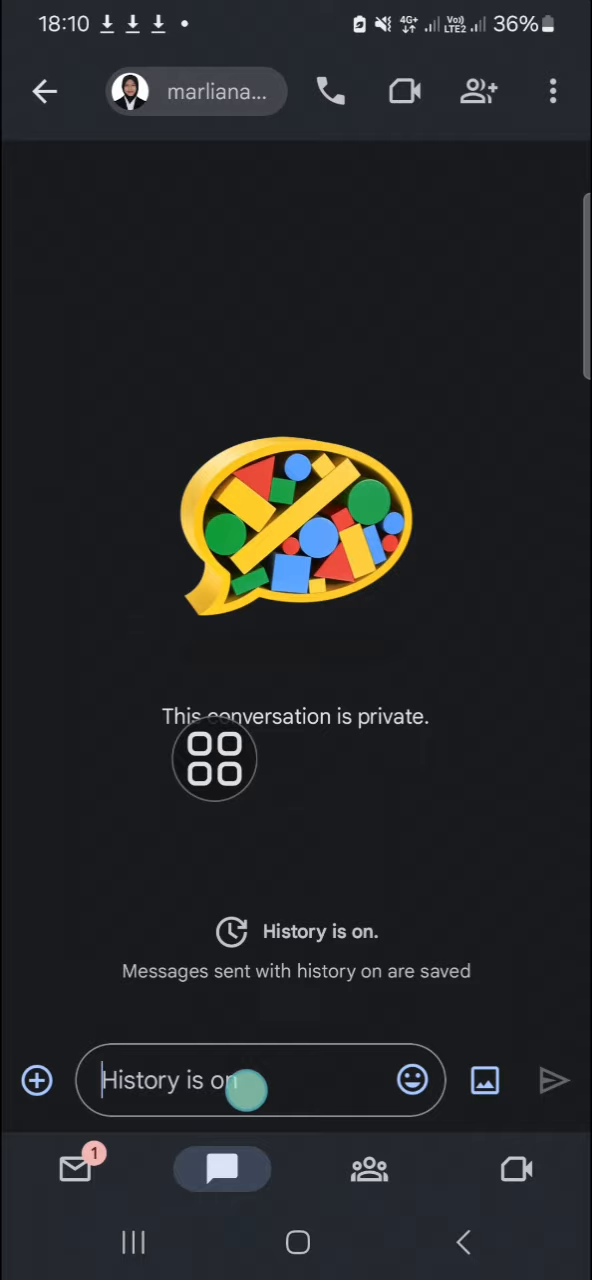
pyautogui.write('Hello')
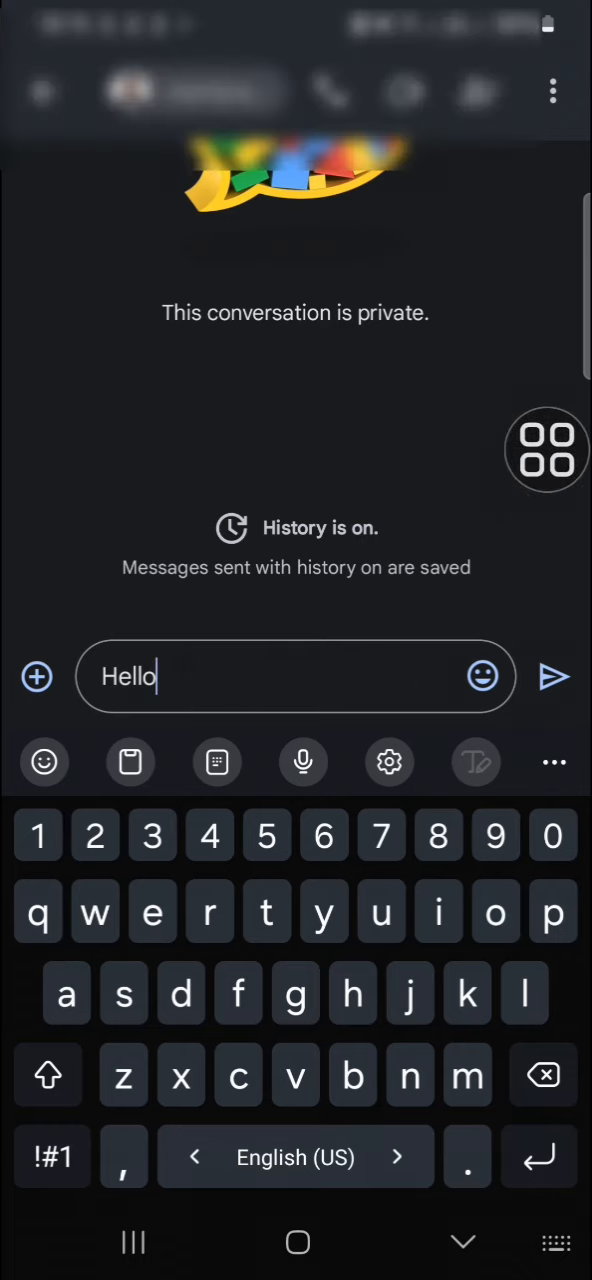
# Send the 'Hello' message in the private chat
pyautogui.click(553, 678)
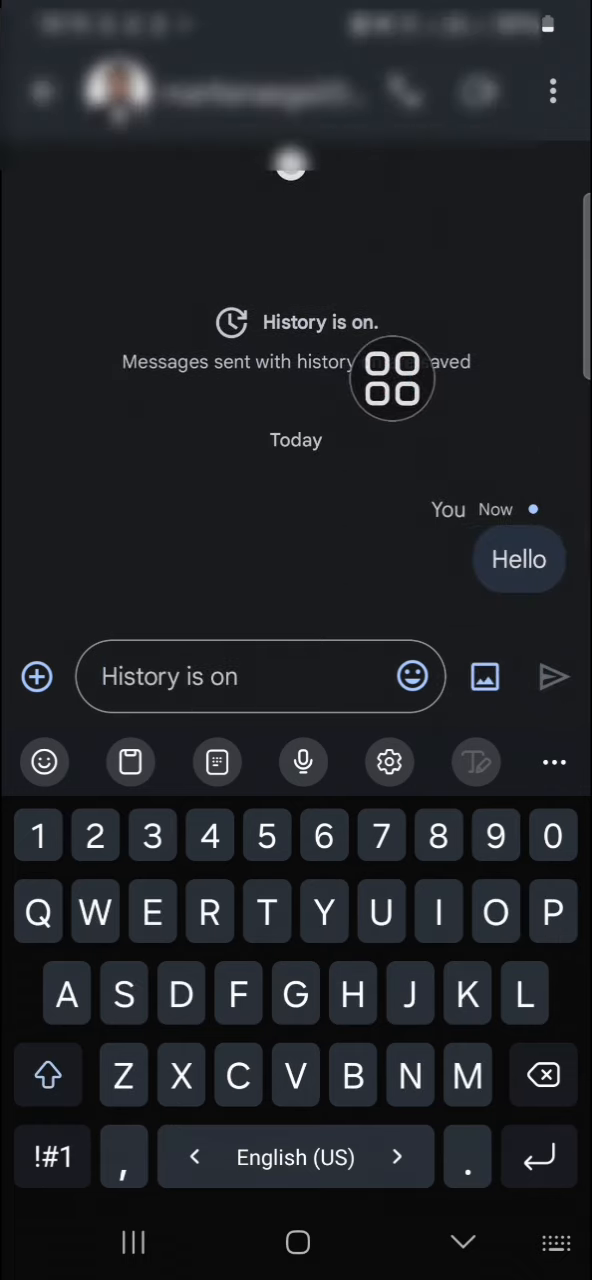